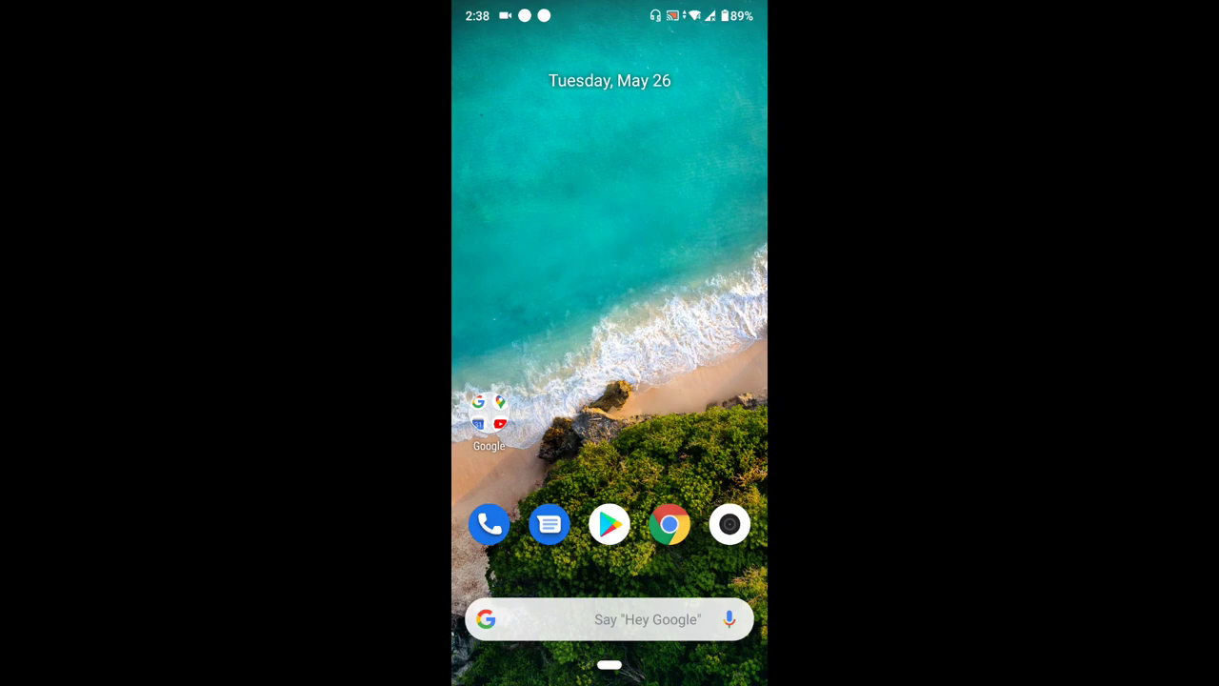
Step: Launch Chrome from the home screen dock onto a fresh new tab with the Google search page
{"action": "left_click", "coordinate": [671, 524]}
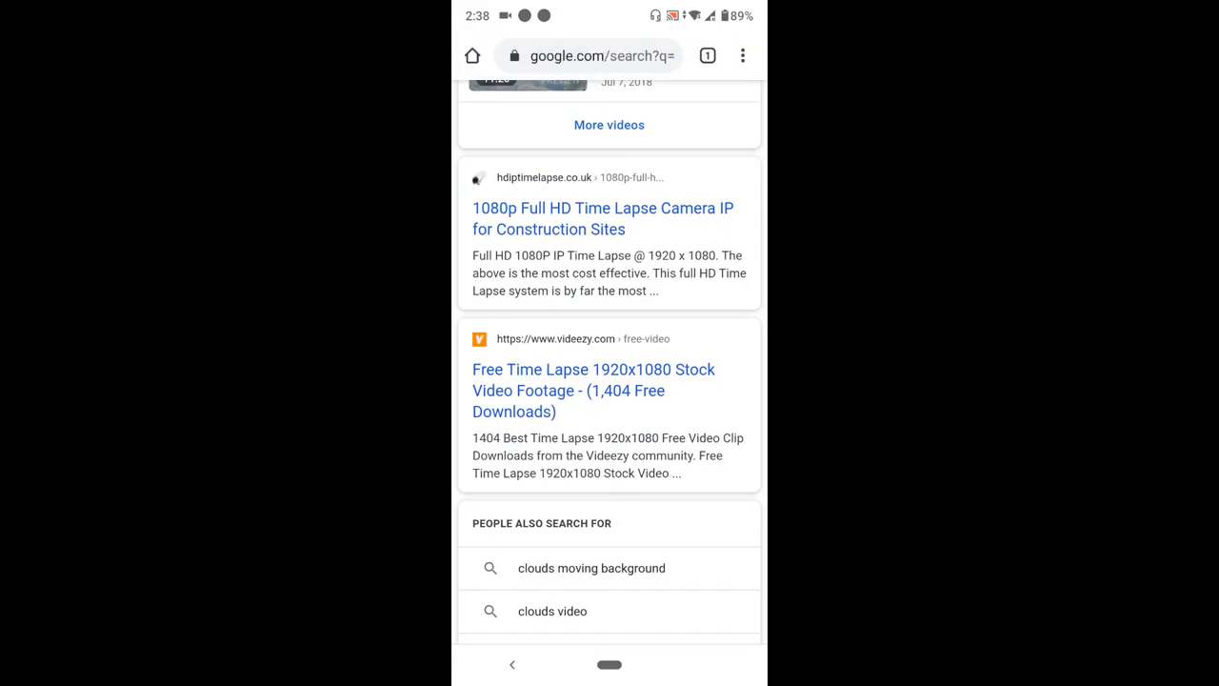
{"action": "scroll", "scroll_direction": "up", "scroll_amount": 3}
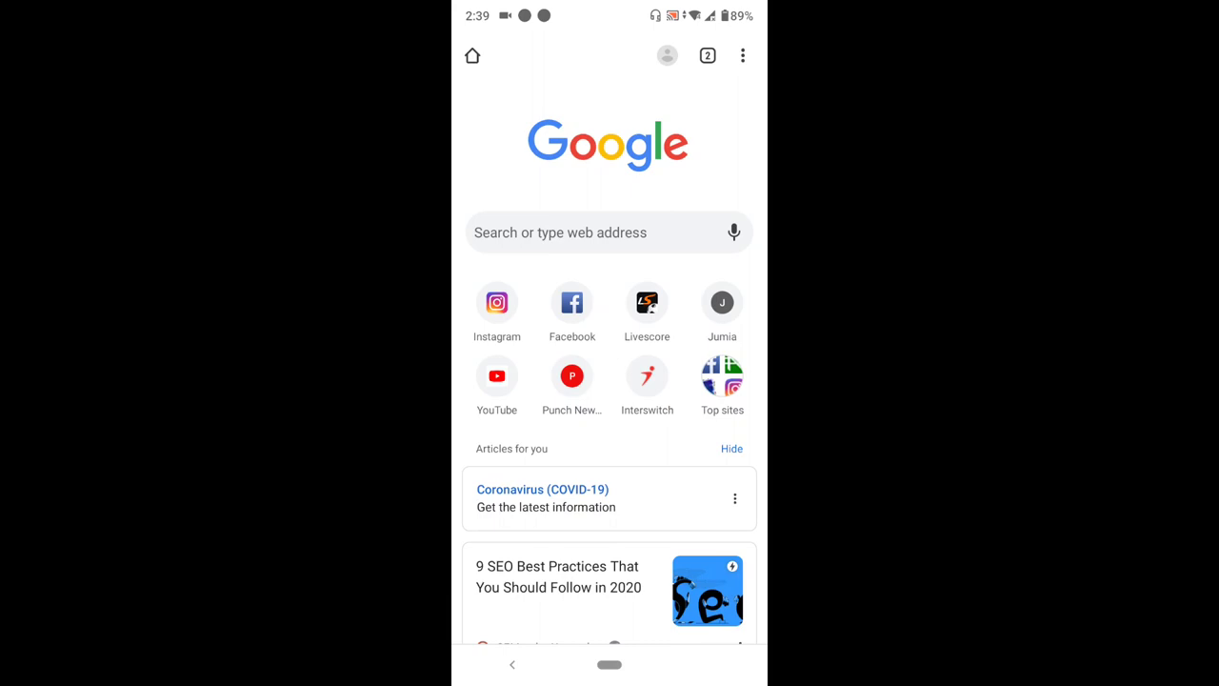
Step: Go to Chrome's Settings page via the three-dot menu and move down the options list
{"action": "left_click", "coordinate": [743, 55]}
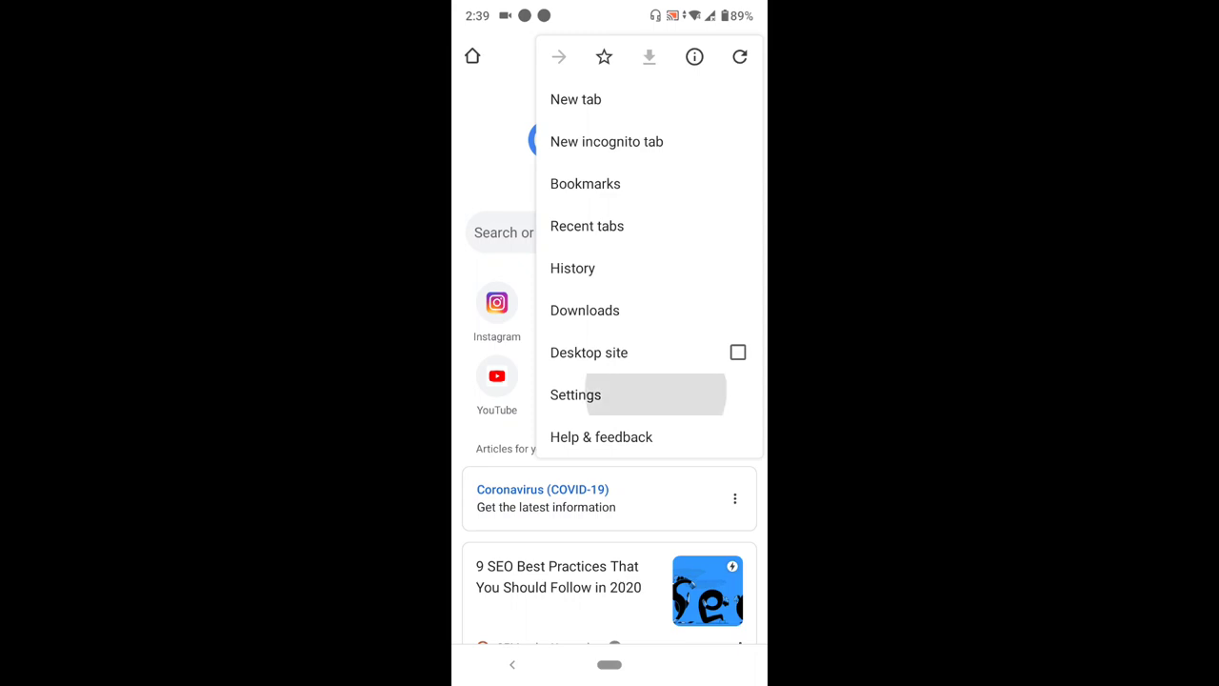
{"action": "left_click", "coordinate": [575, 394]}
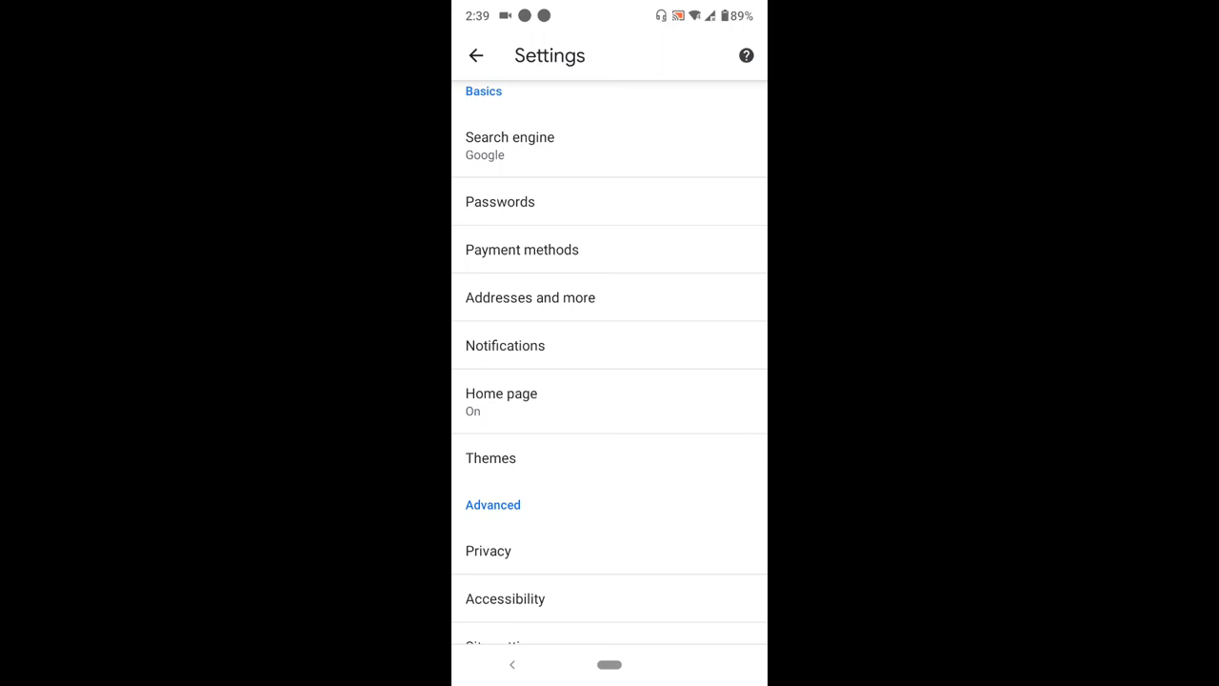
{"action": "scroll", "scroll_direction": "down", "scroll_amount": 3}
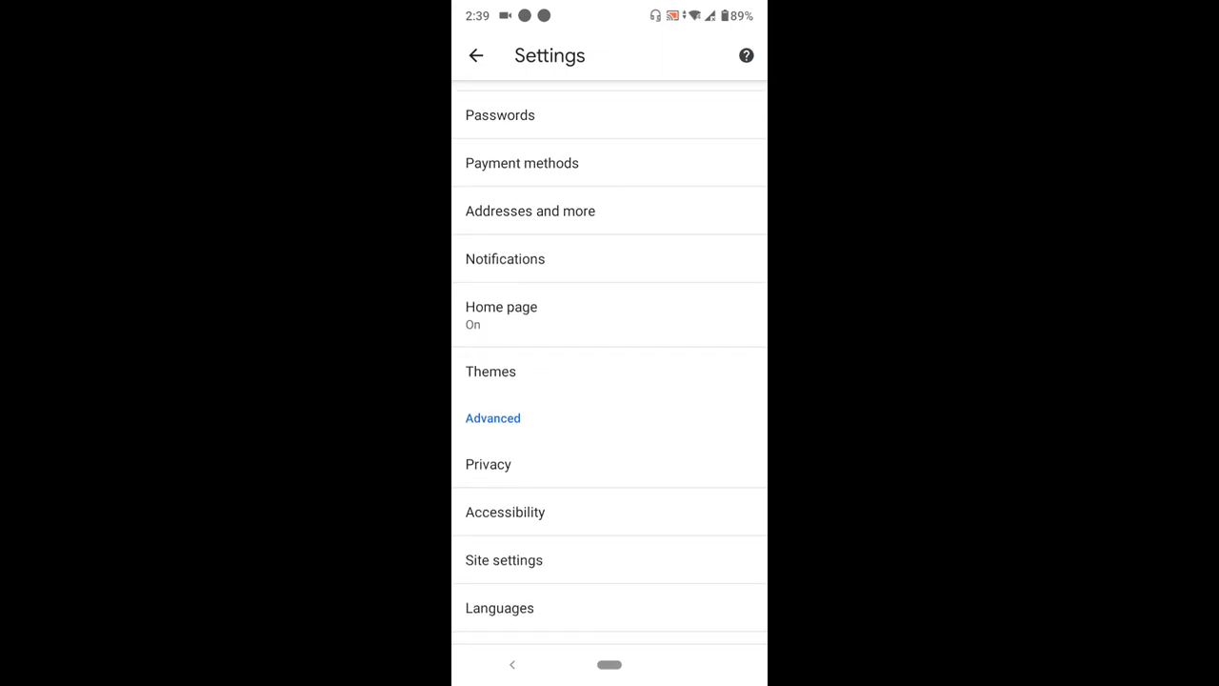
Step: Bring up Android's Chrome notification page and expand its Advanced options
{"action": "left_click", "coordinate": [609, 259]}
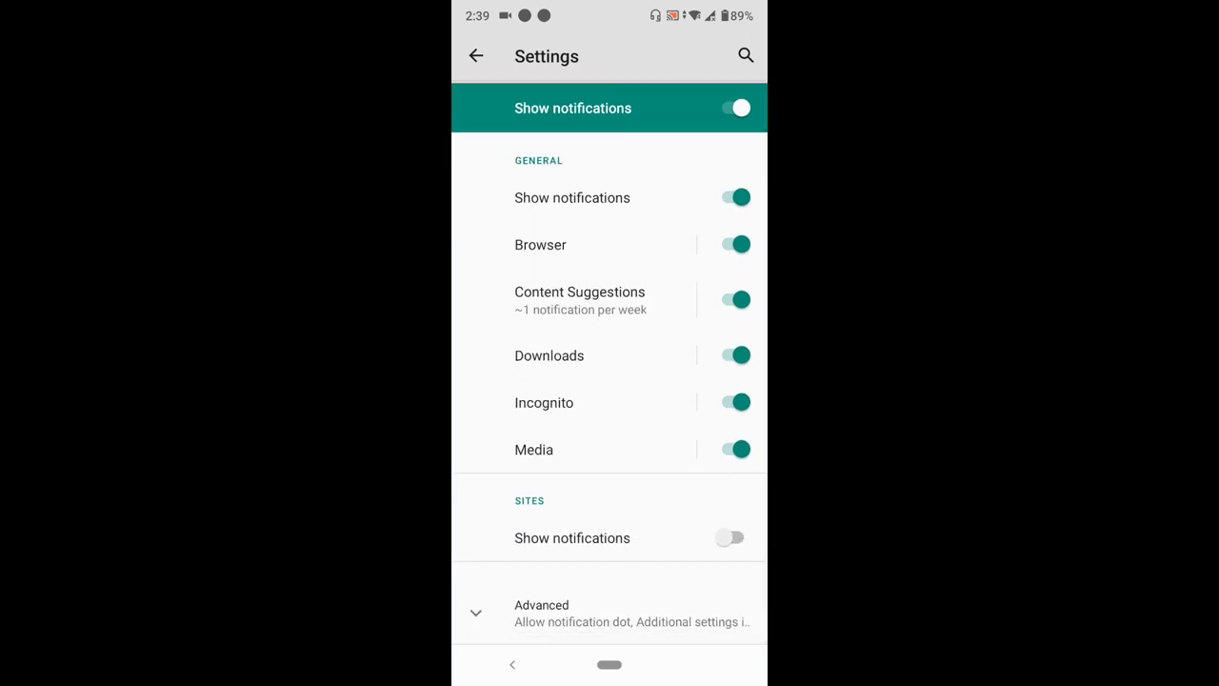
{"action": "left_click", "coordinate": [731, 537]}
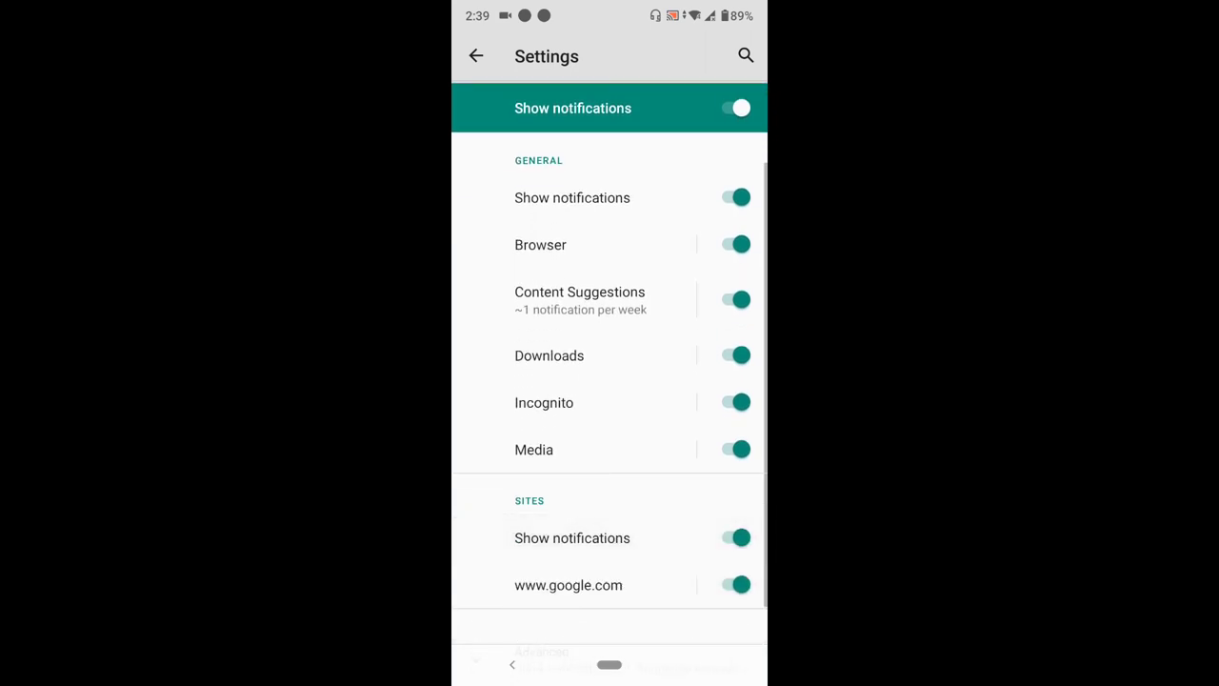
{"action": "scroll", "scroll_direction": "up", "scroll_amount": 3}
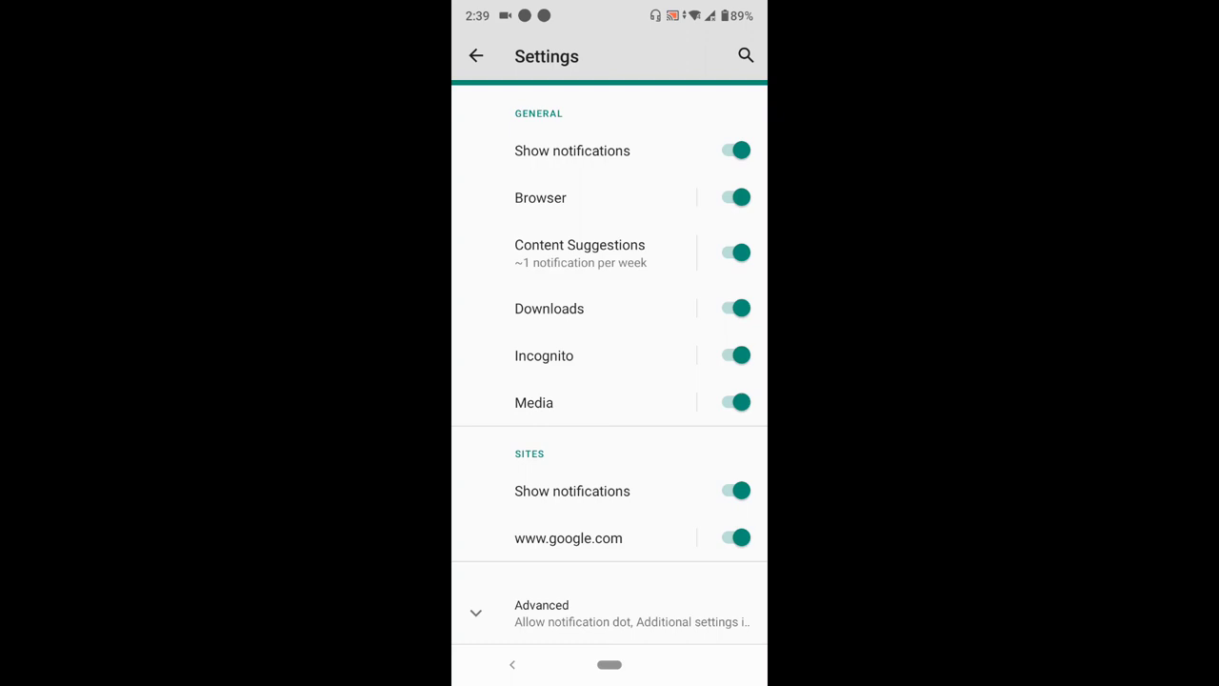
{"action": "scroll", "scroll_direction": "up", "scroll_amount": 3}
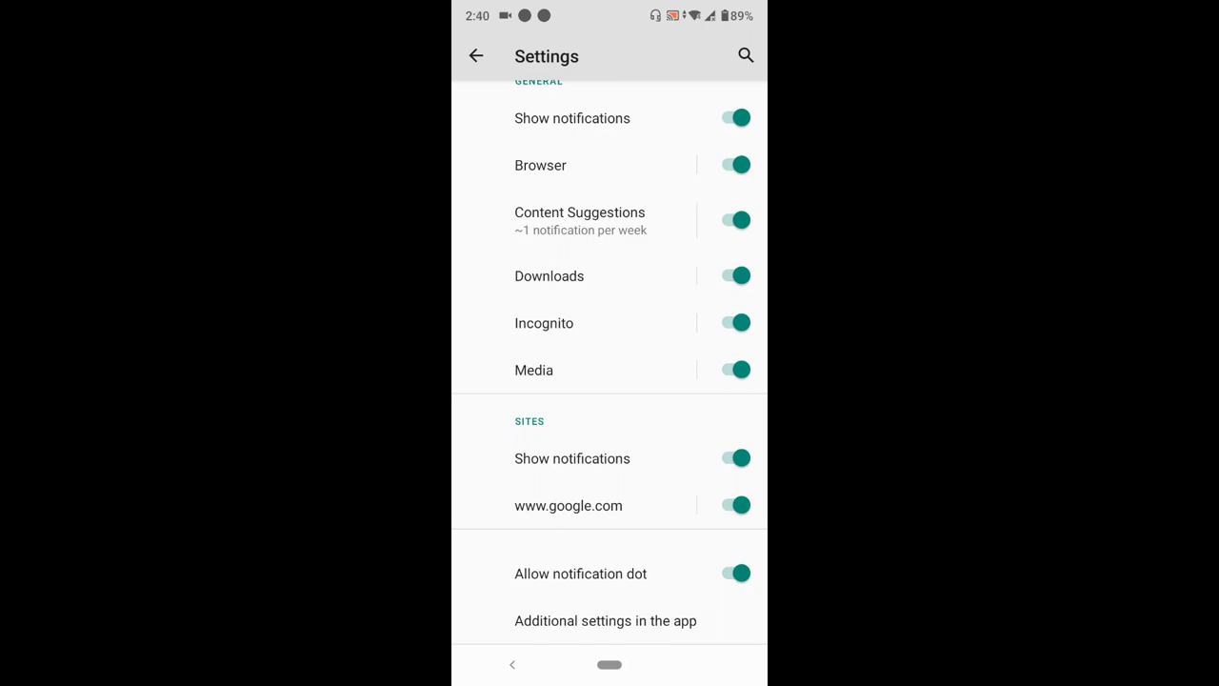
{"action": "left_click", "coordinate": [736, 505]}
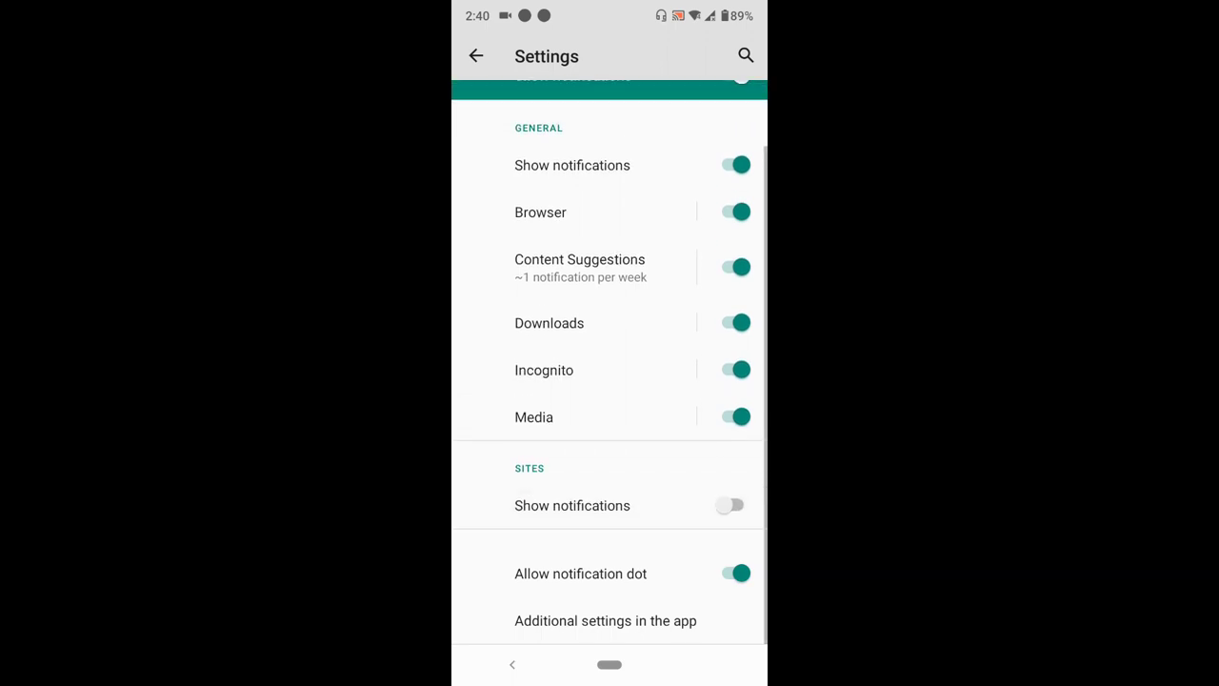
{"action": "scroll", "scroll_direction": "down", "scroll_amount": 3}
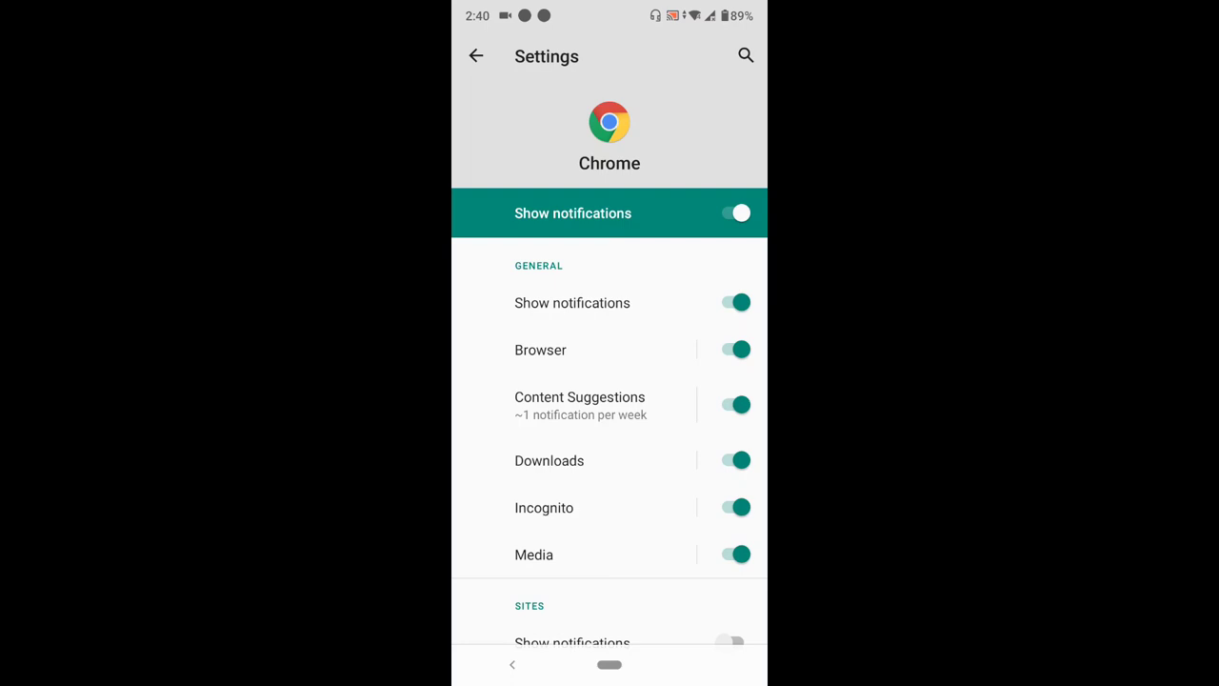
Step: Switch off the main Show notifications toggle, disabling every Chrome notification category
{"action": "left_click", "coordinate": [736, 213]}
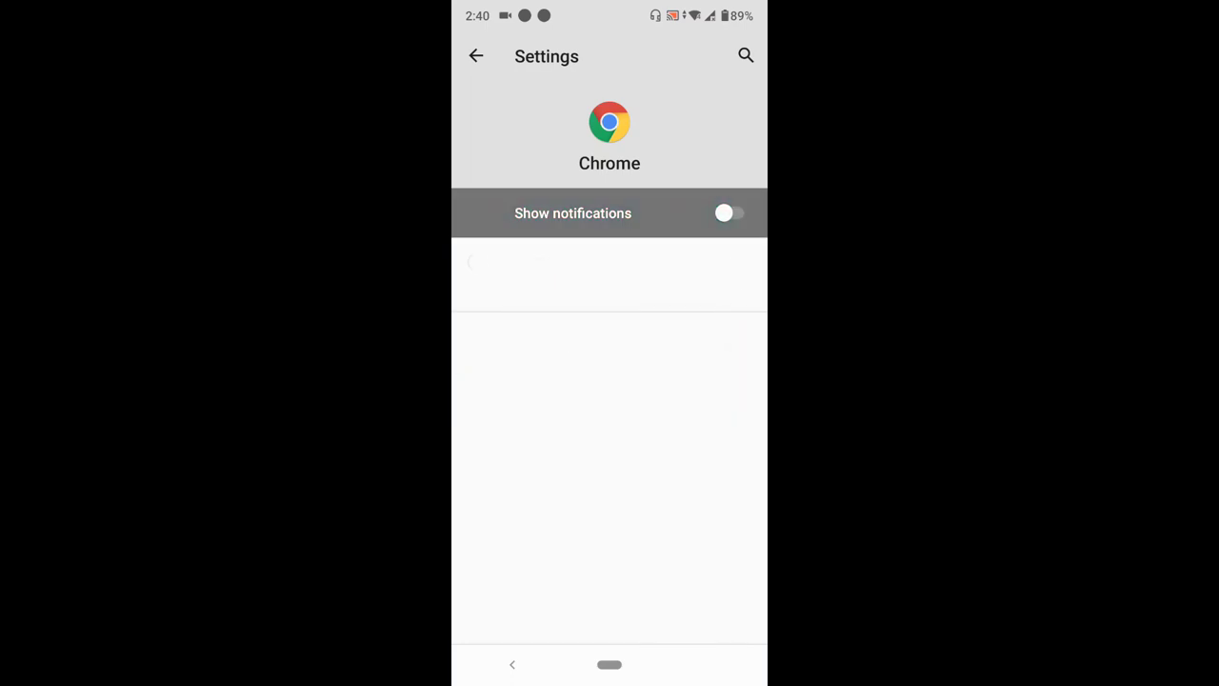